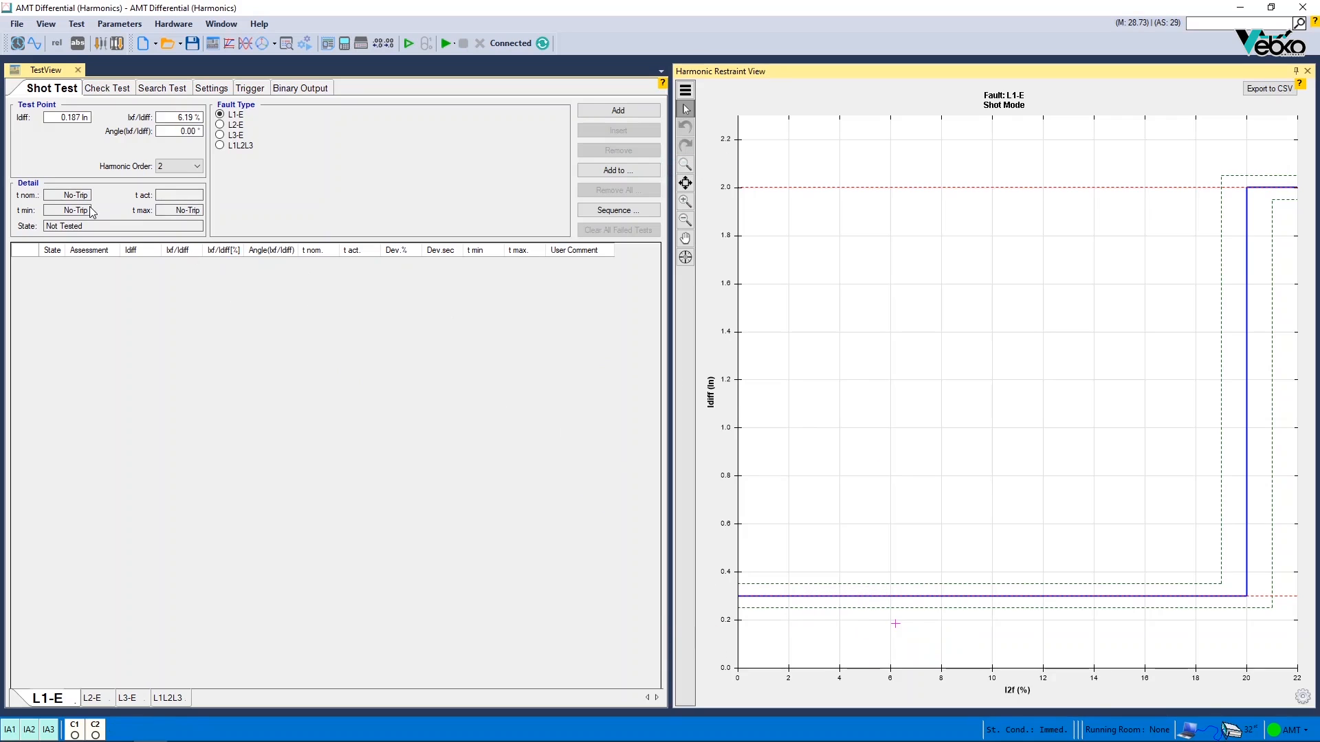
{"action": "mouse_move", "coordinate": [91, 211]}
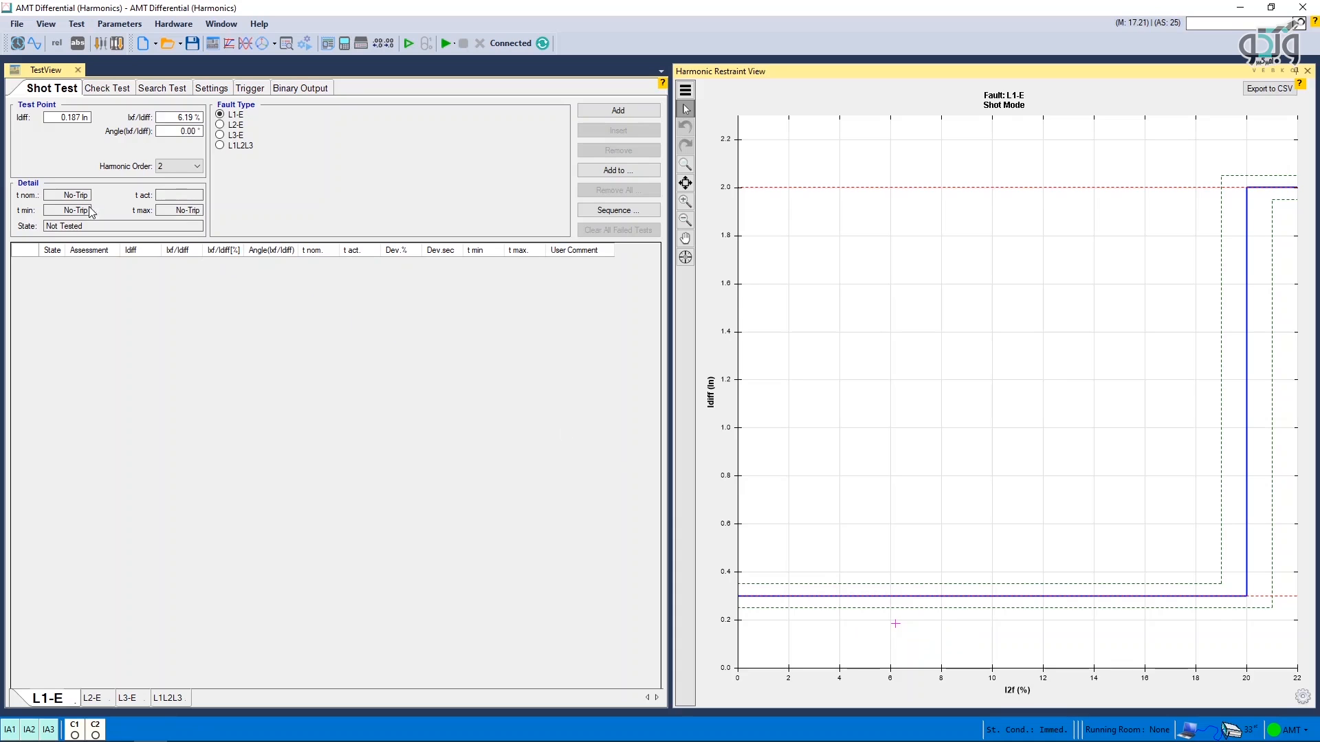
- Switch the TestView panel to Search Test mode for the L1-E fault
{"action": "left_click", "coordinate": [157, 88]}
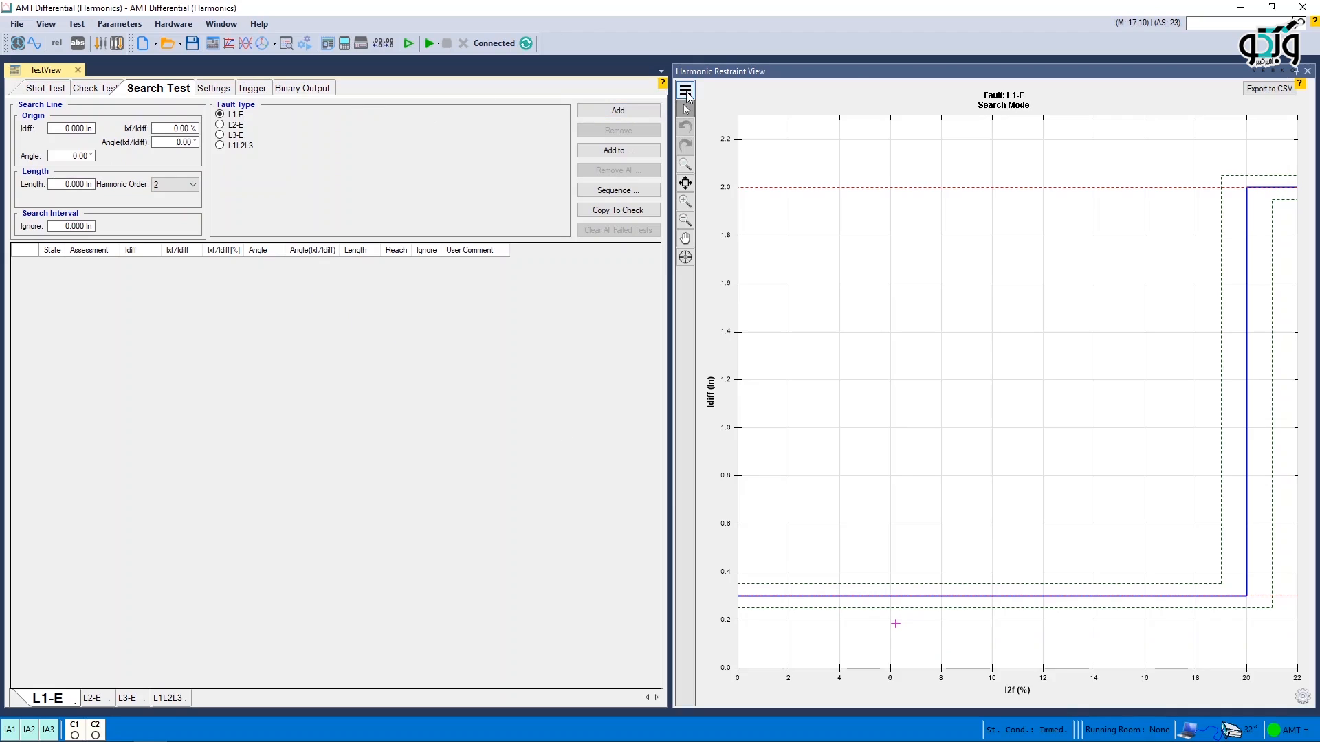
{"action": "mouse_move", "coordinate": [713, 268]}
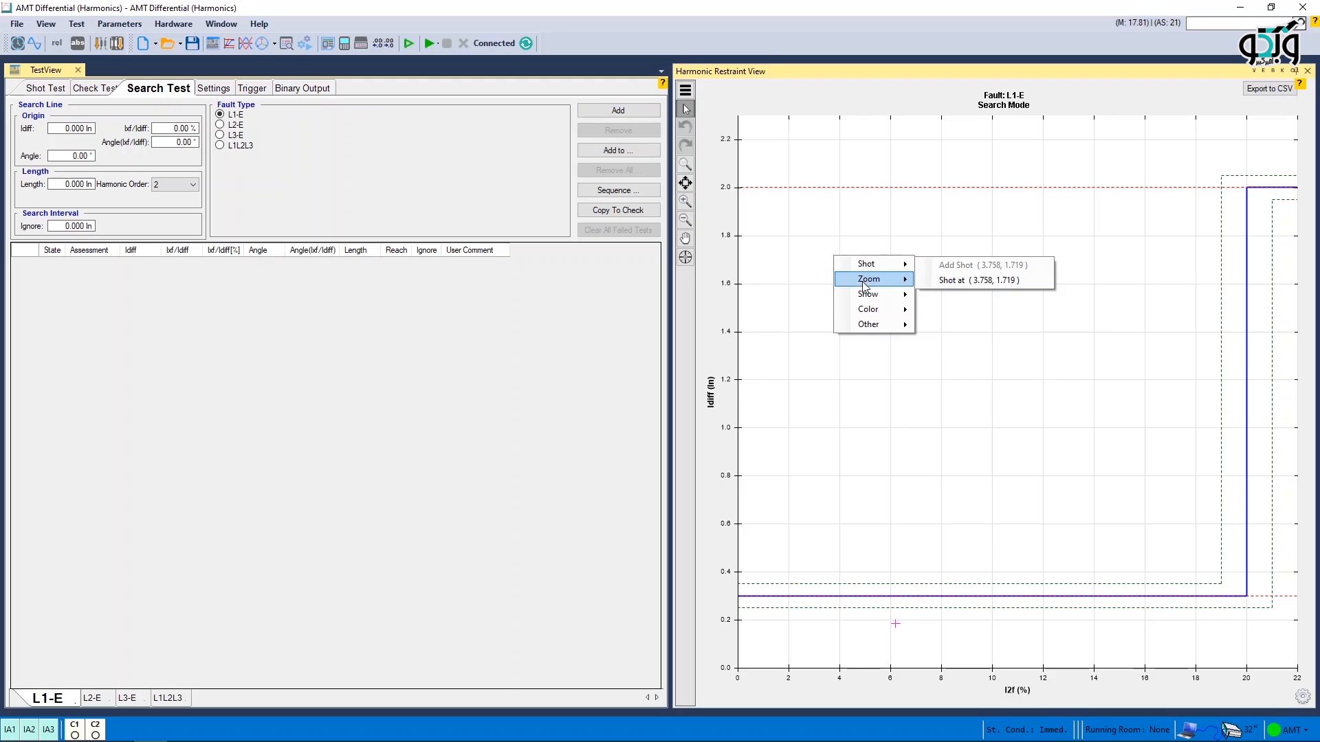
{"action": "mouse_move", "coordinate": [866, 308]}
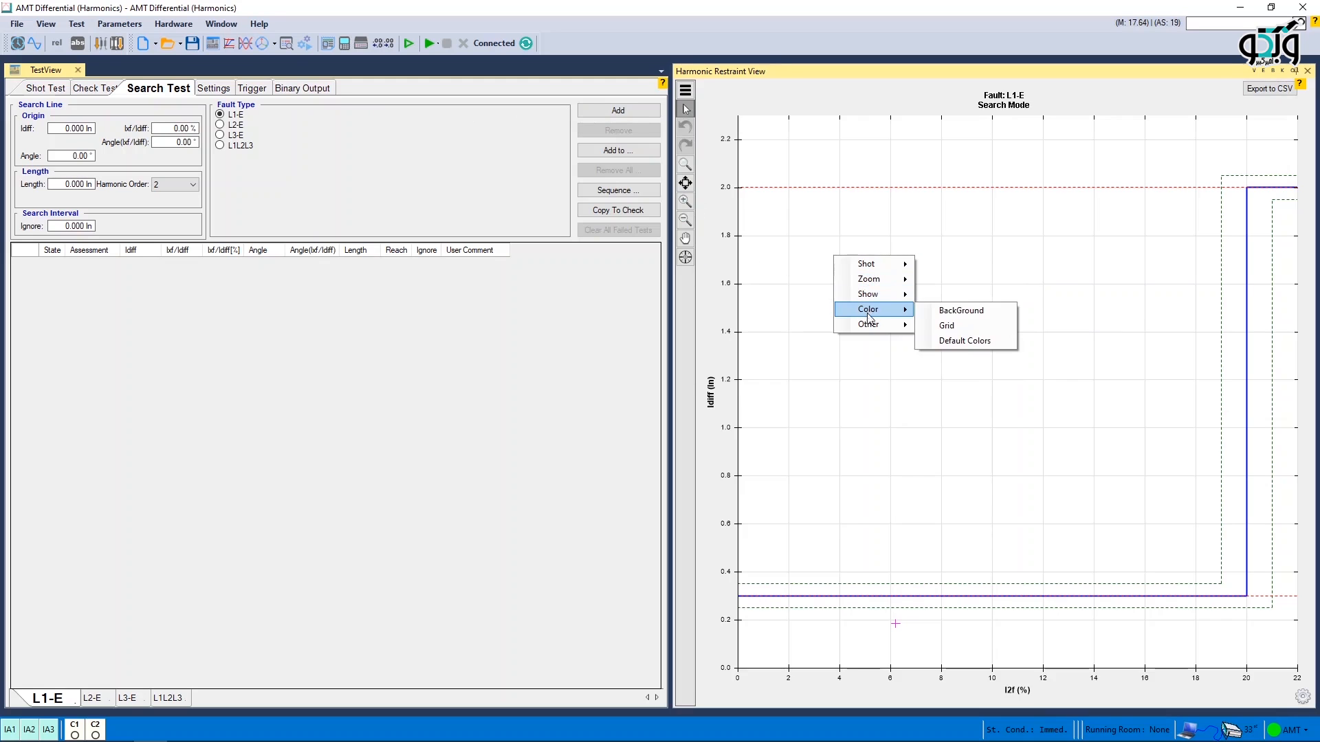
{"action": "left_click", "coordinate": [929, 406]}
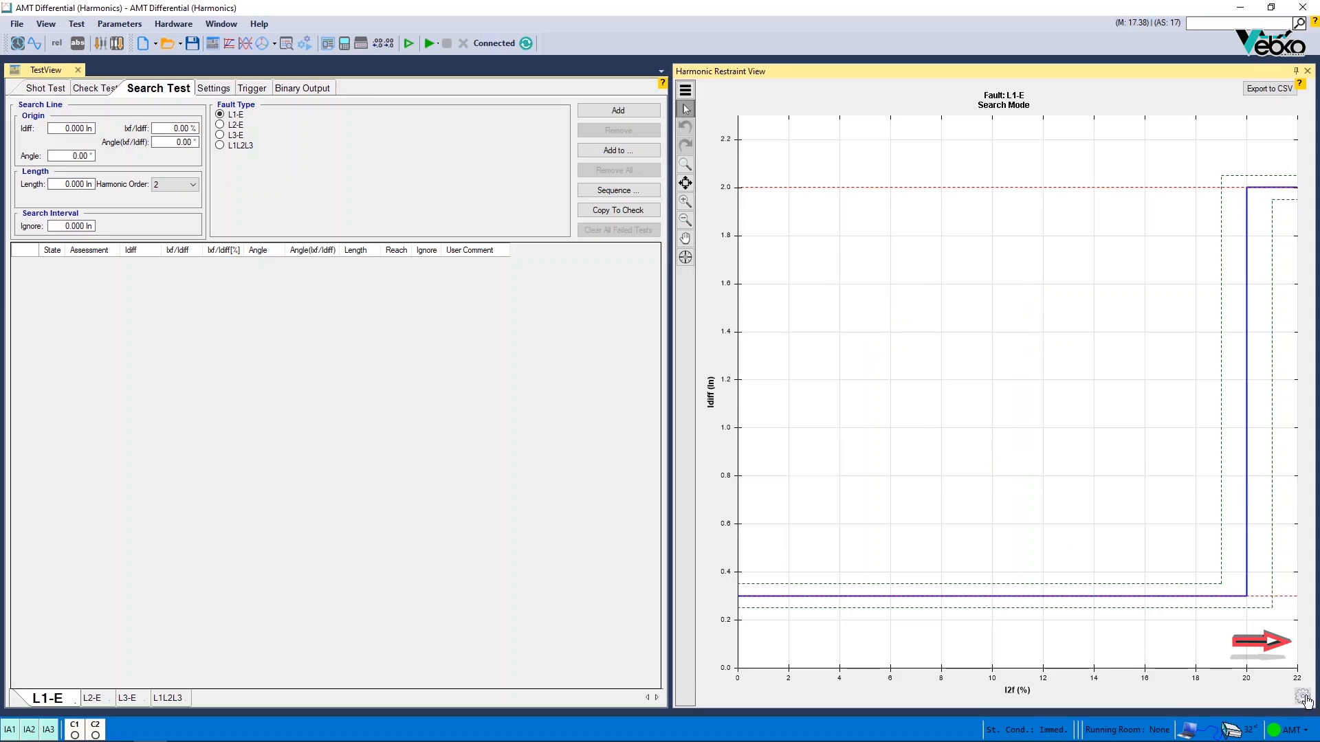
- Add two L1-E search lines near the low Idiff region and run them so the first passes
{"action": "left_click", "coordinate": [1304, 642]}
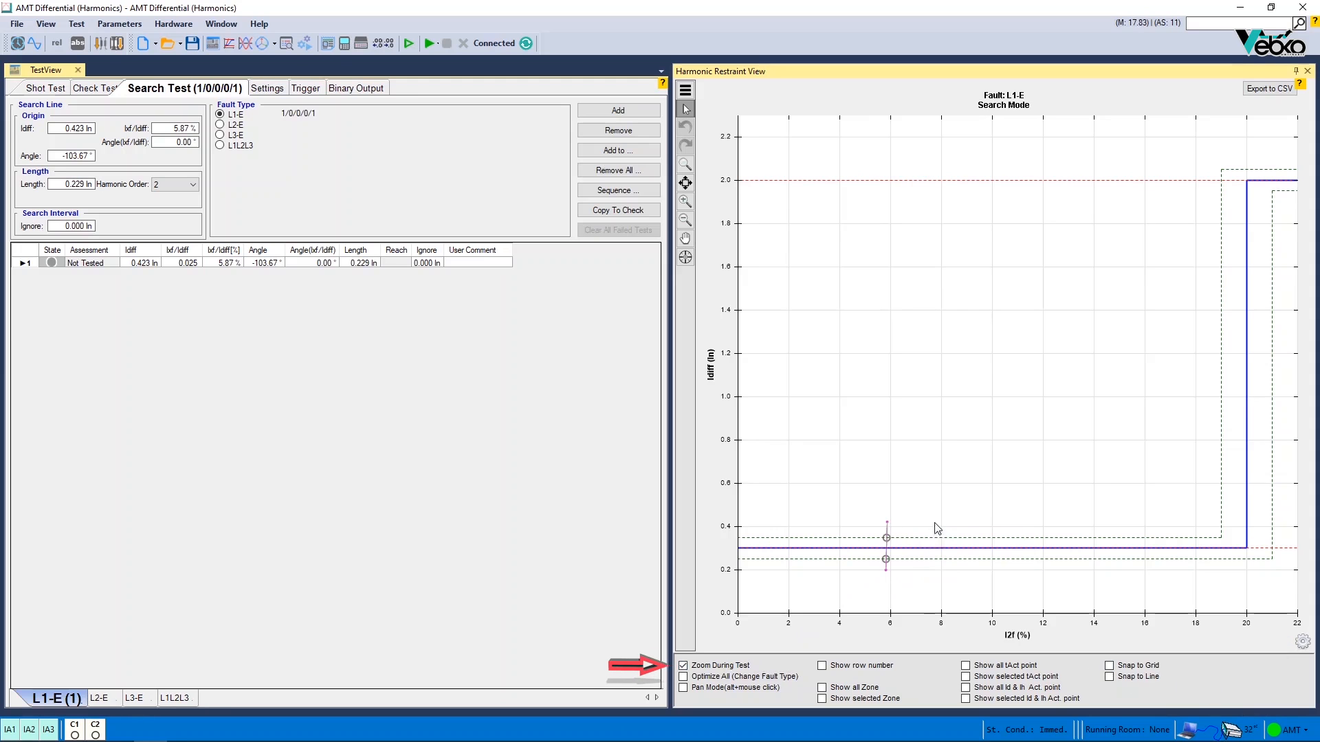
{"action": "left_click", "coordinate": [617, 110]}
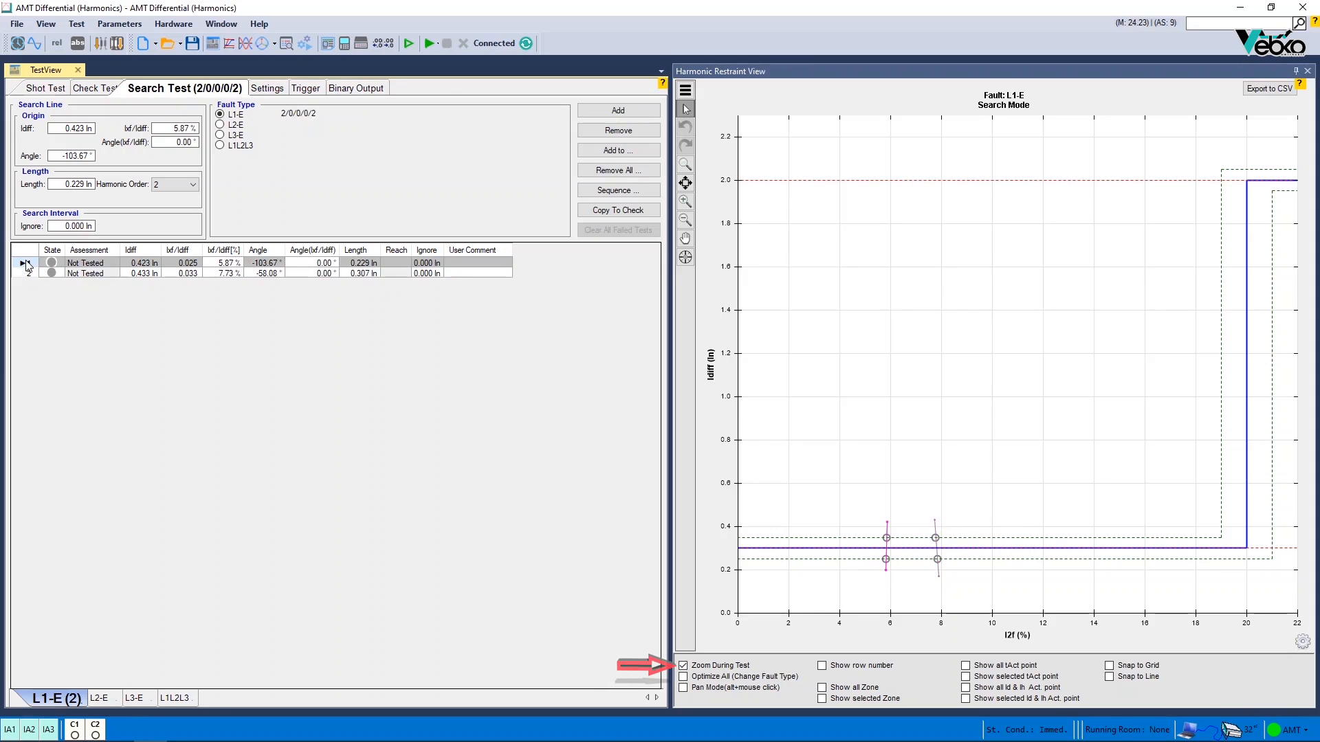
{"action": "left_click", "coordinate": [430, 42]}
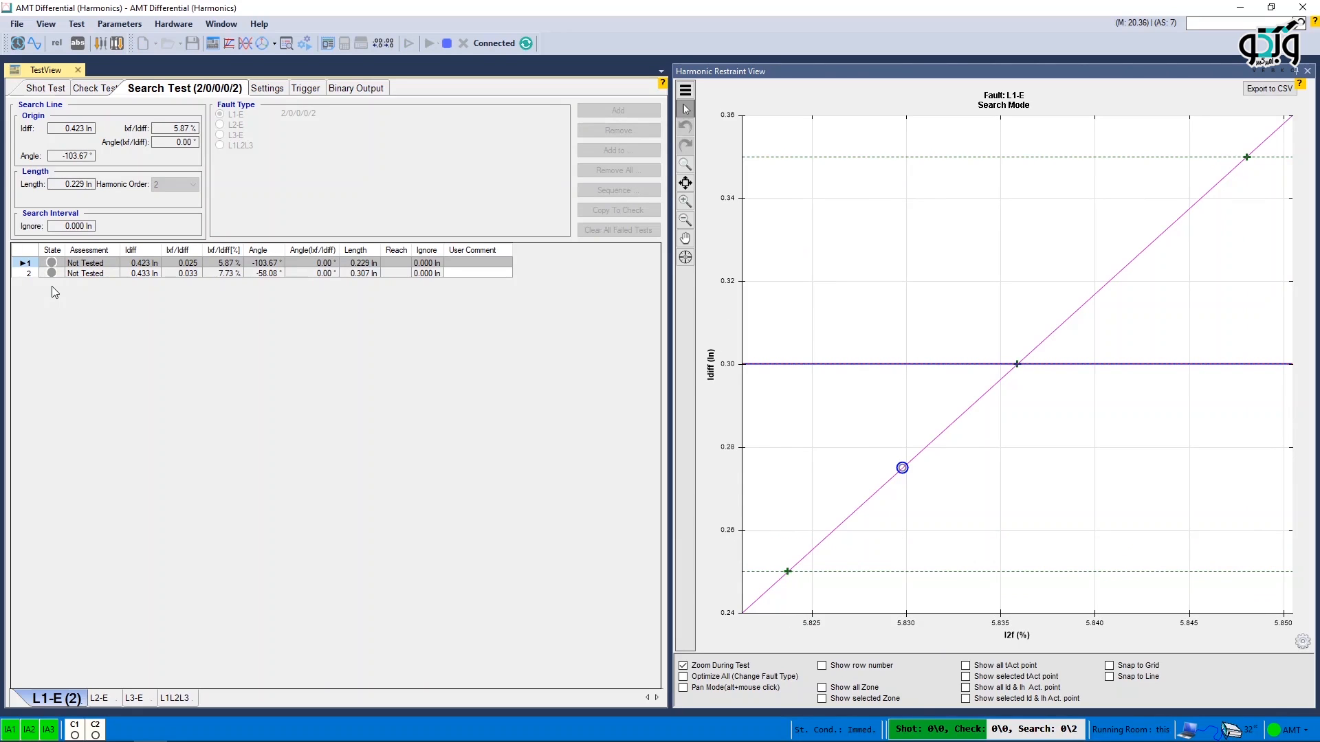
{"action": "left_click", "coordinate": [408, 43]}
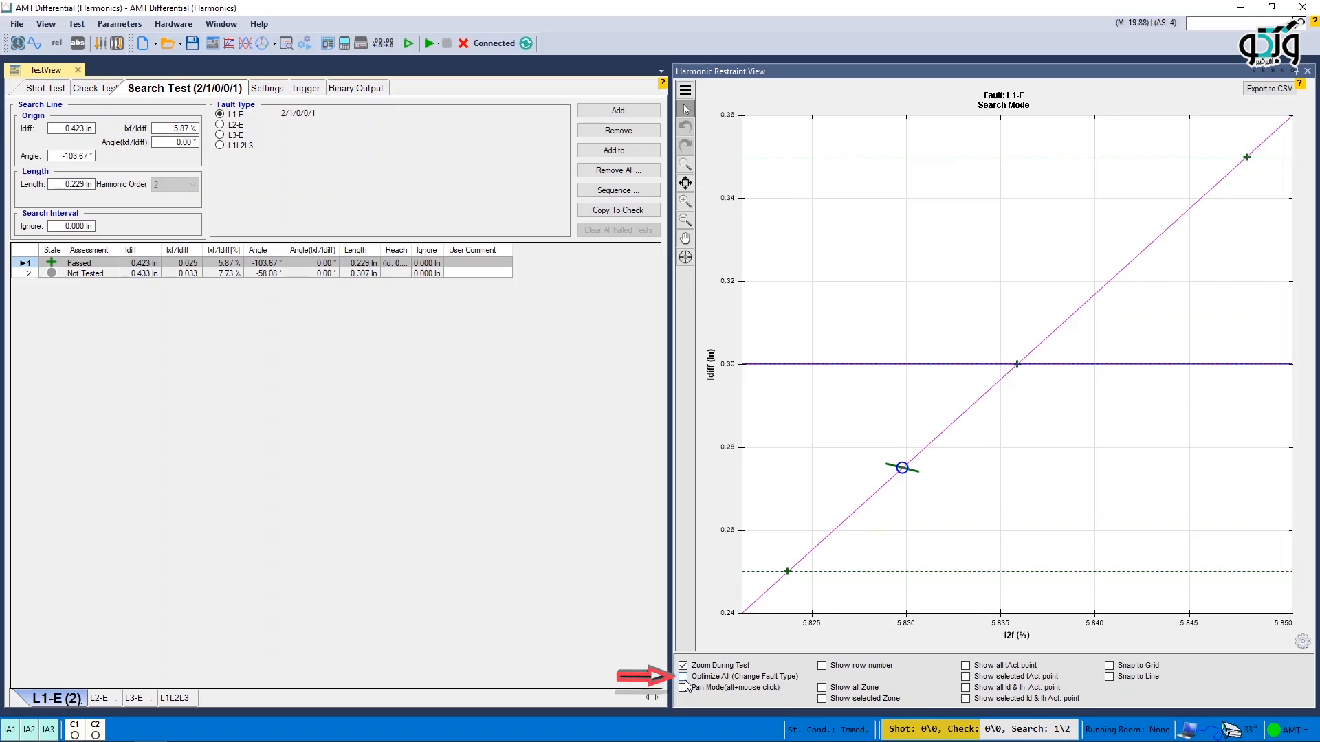
- Enable Optimize All and Show row number so both search lines are numbered in full view
{"action": "left_click", "coordinate": [684, 675]}
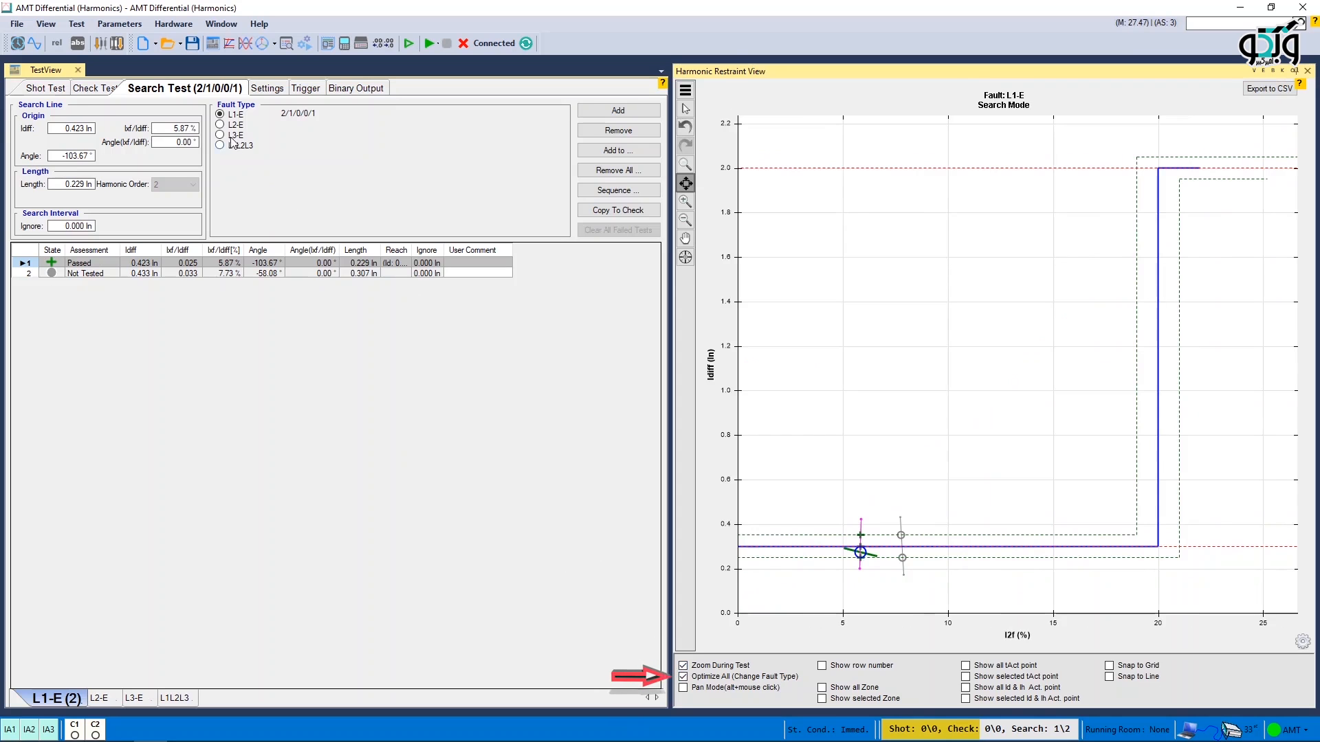
{"action": "left_click", "coordinate": [220, 115]}
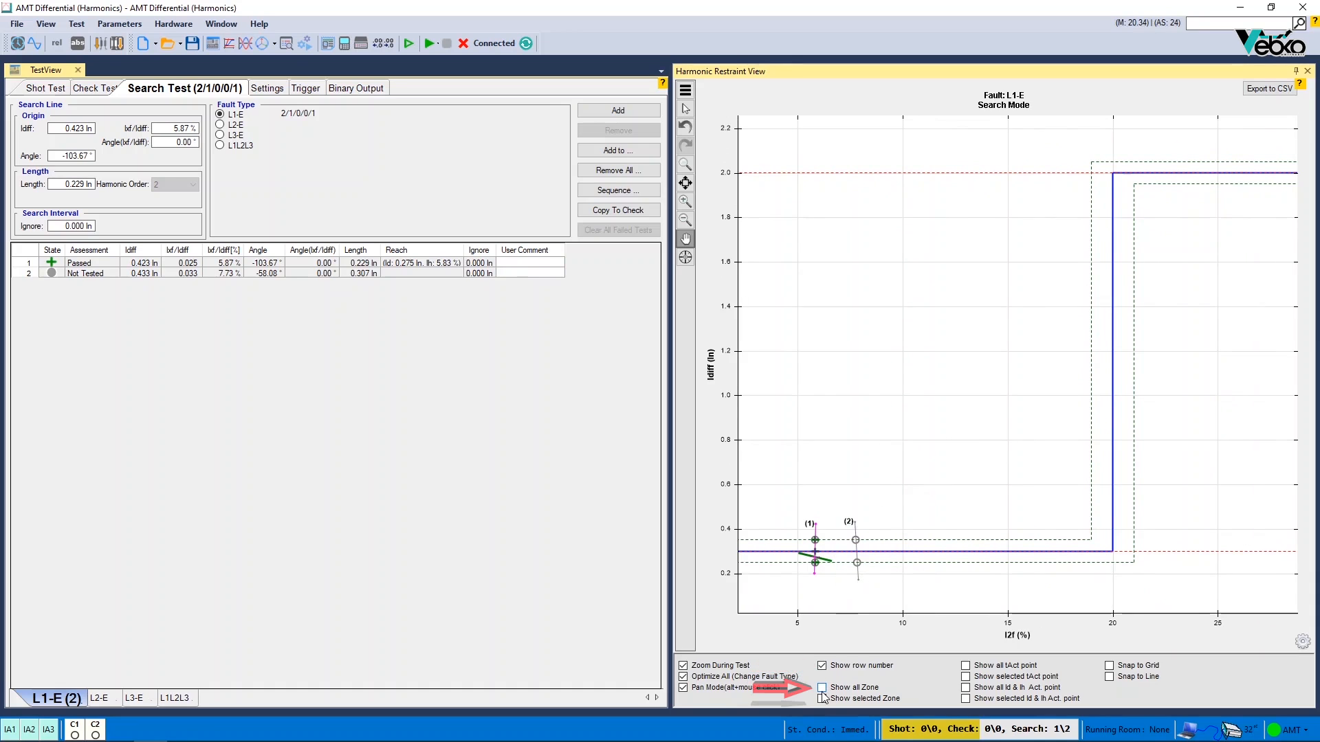
- Switch zone display from all lines to the selected line only and start testing the second line
{"action": "left_click", "coordinate": [821, 687]}
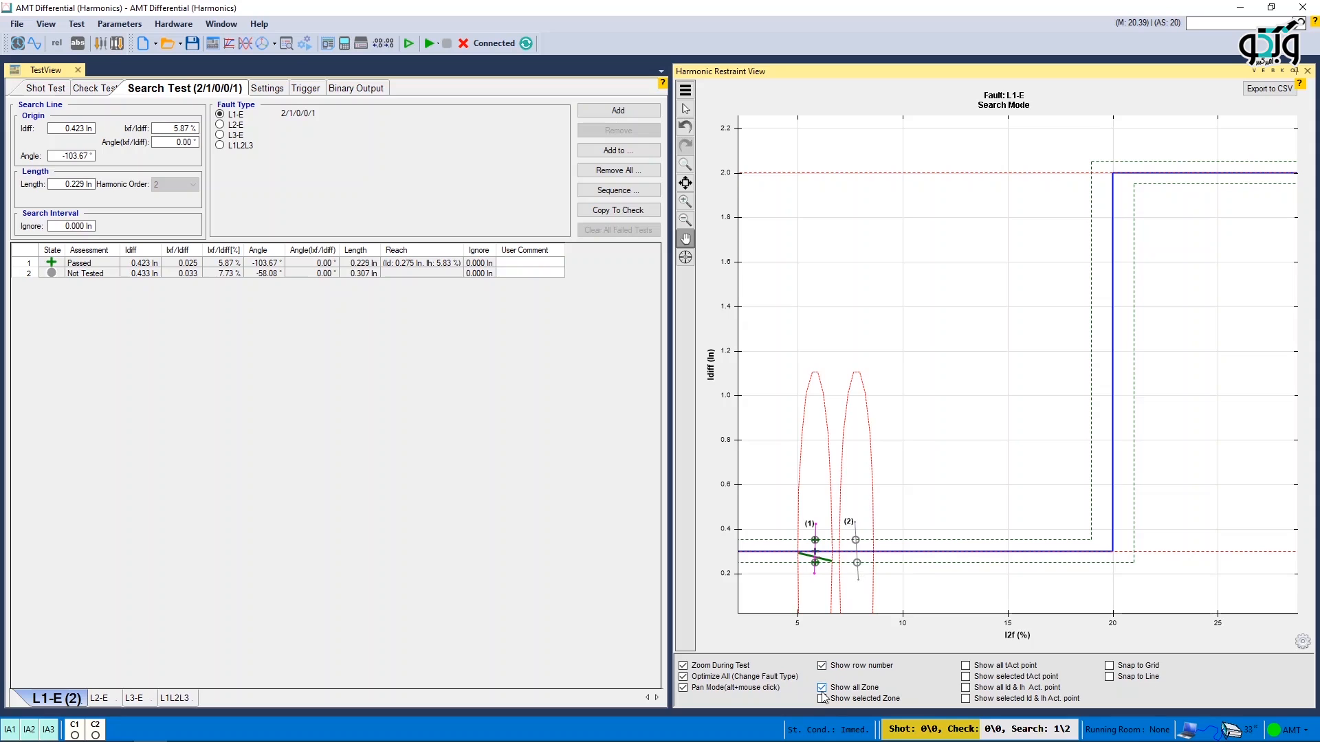
{"action": "left_click", "coordinate": [821, 698]}
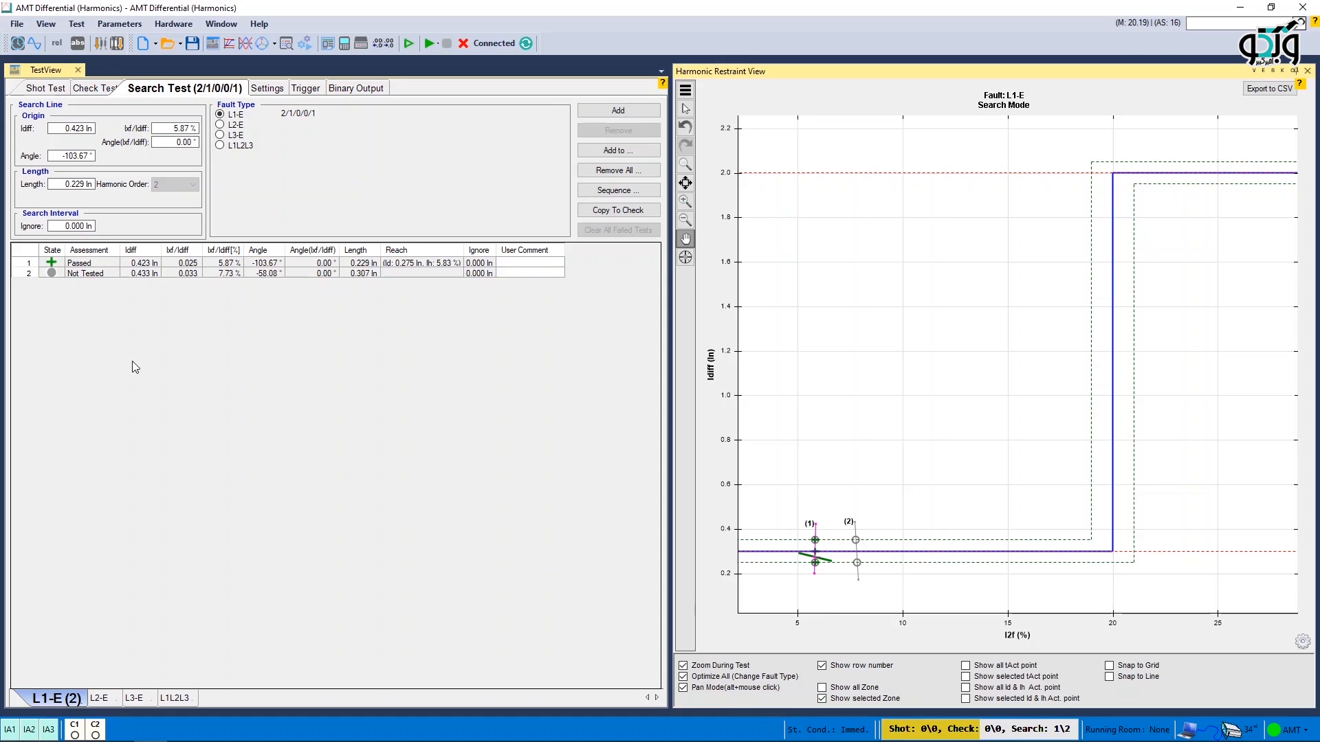
{"action": "right_click", "coordinate": [84, 273]}
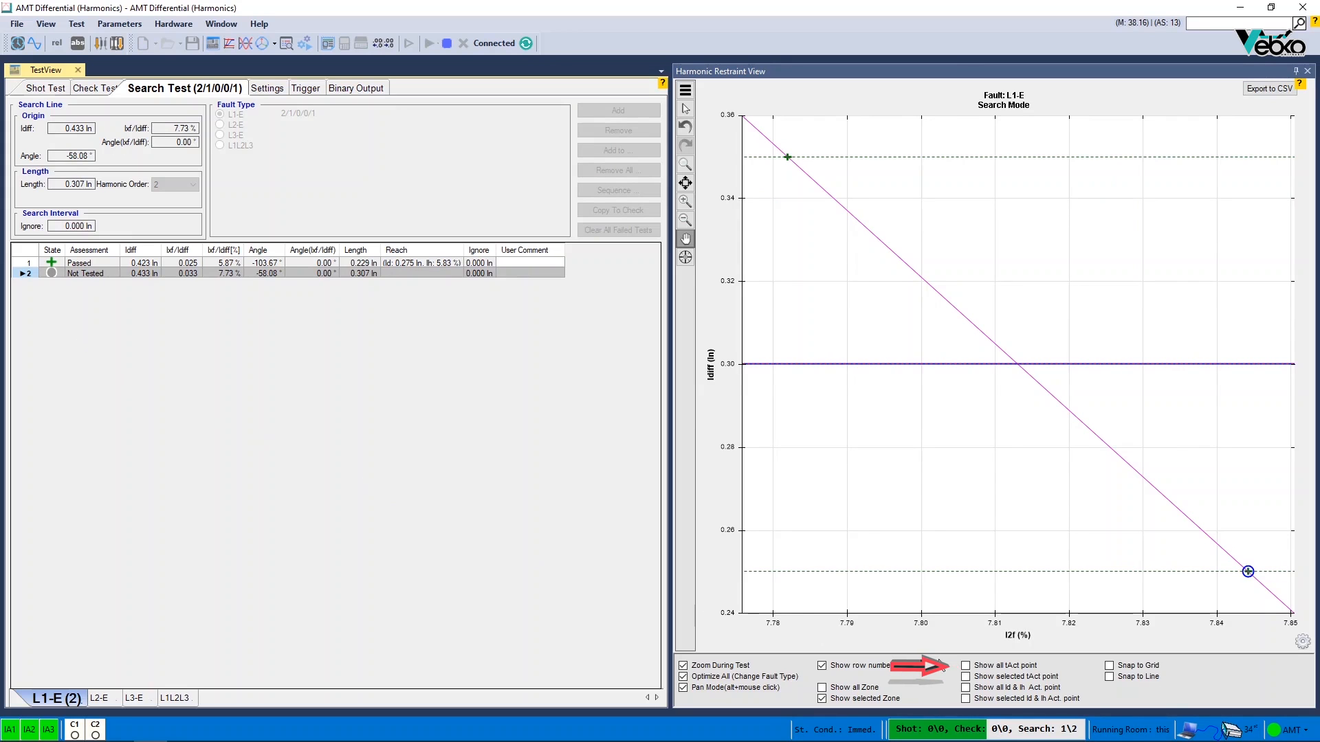
- Label trip times for the selected line only after zooming out to the whole characteristic
{"action": "left_click", "coordinate": [965, 666]}
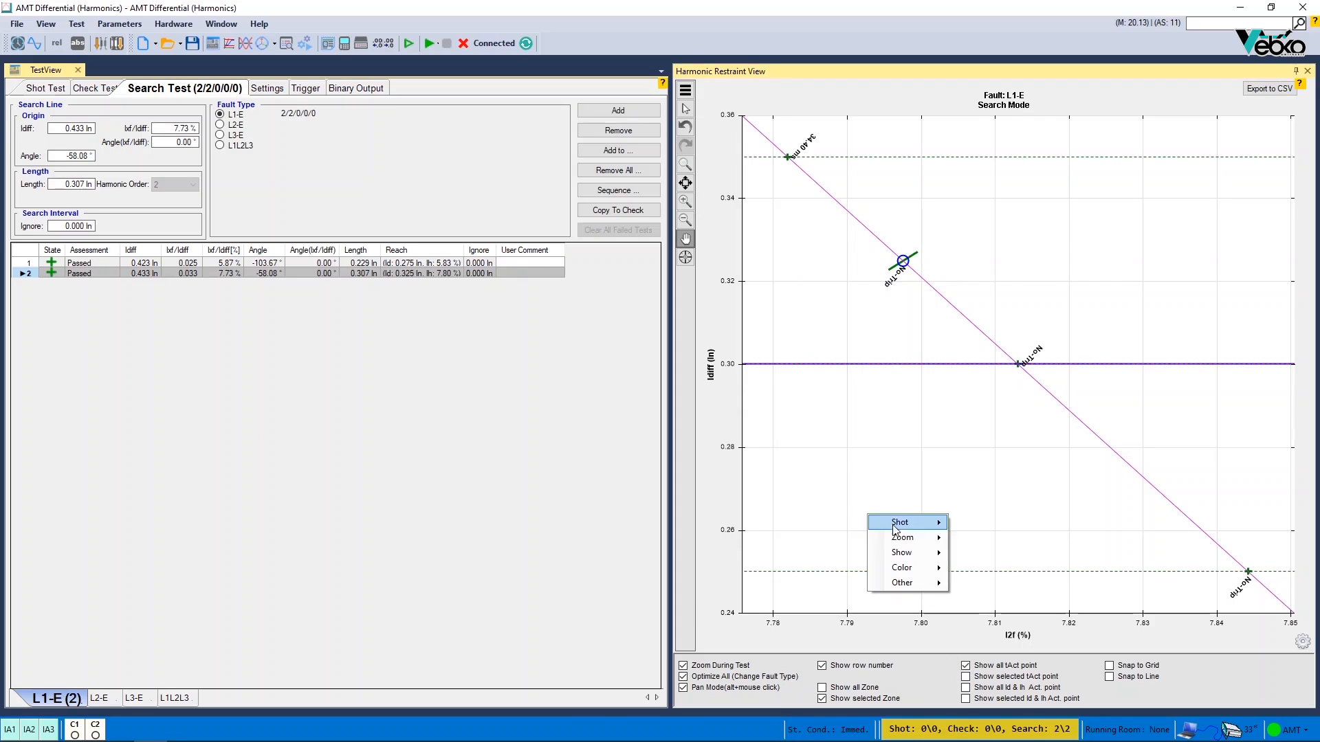
{"action": "left_click", "coordinate": [901, 537]}
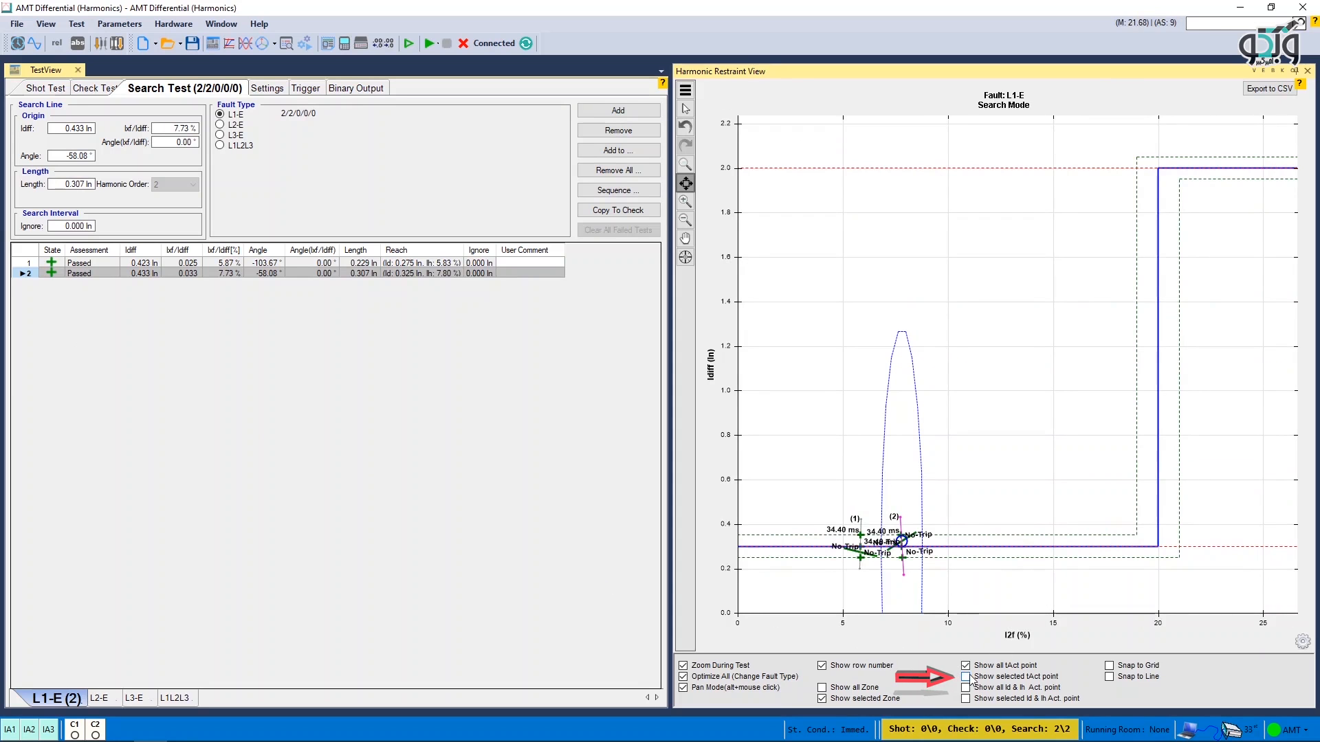
{"action": "left_click", "coordinate": [967, 677]}
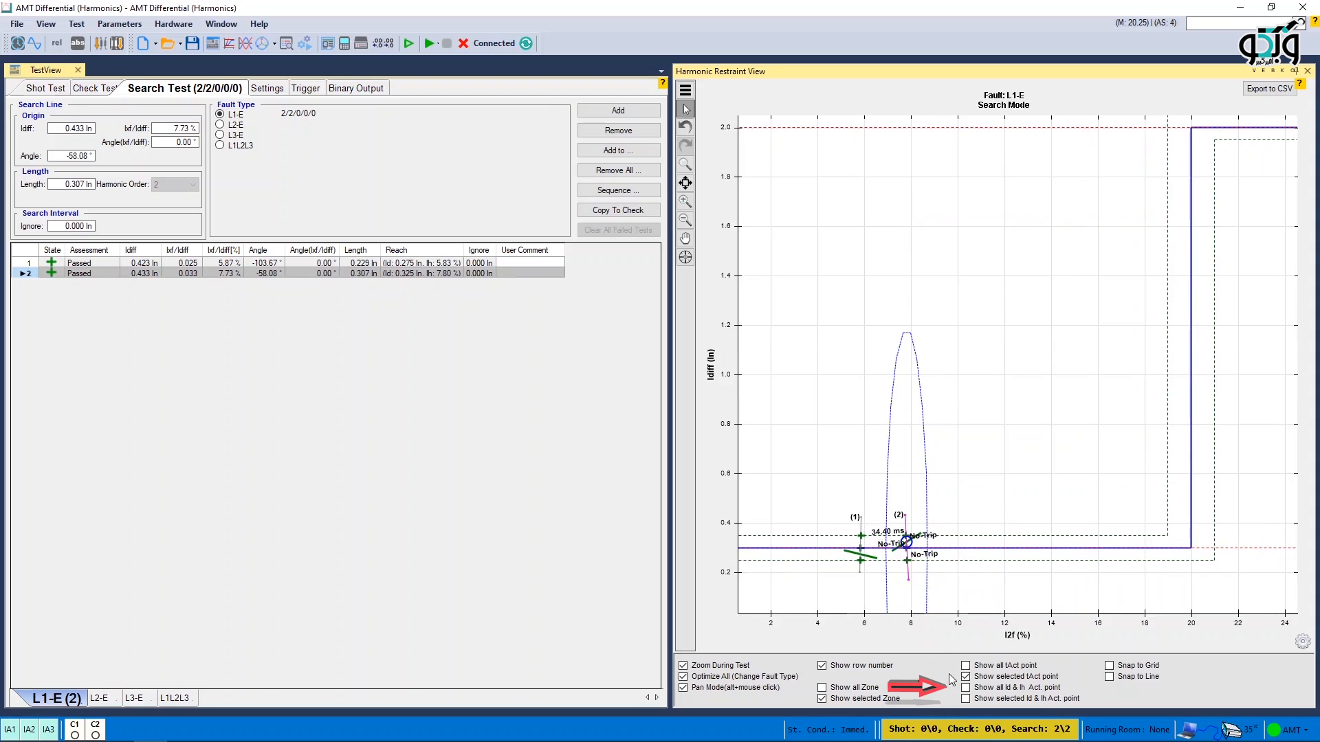
- Show actual Id and Ih values for the selected line only and enable Snap to Grid
{"action": "left_click", "coordinate": [966, 698]}
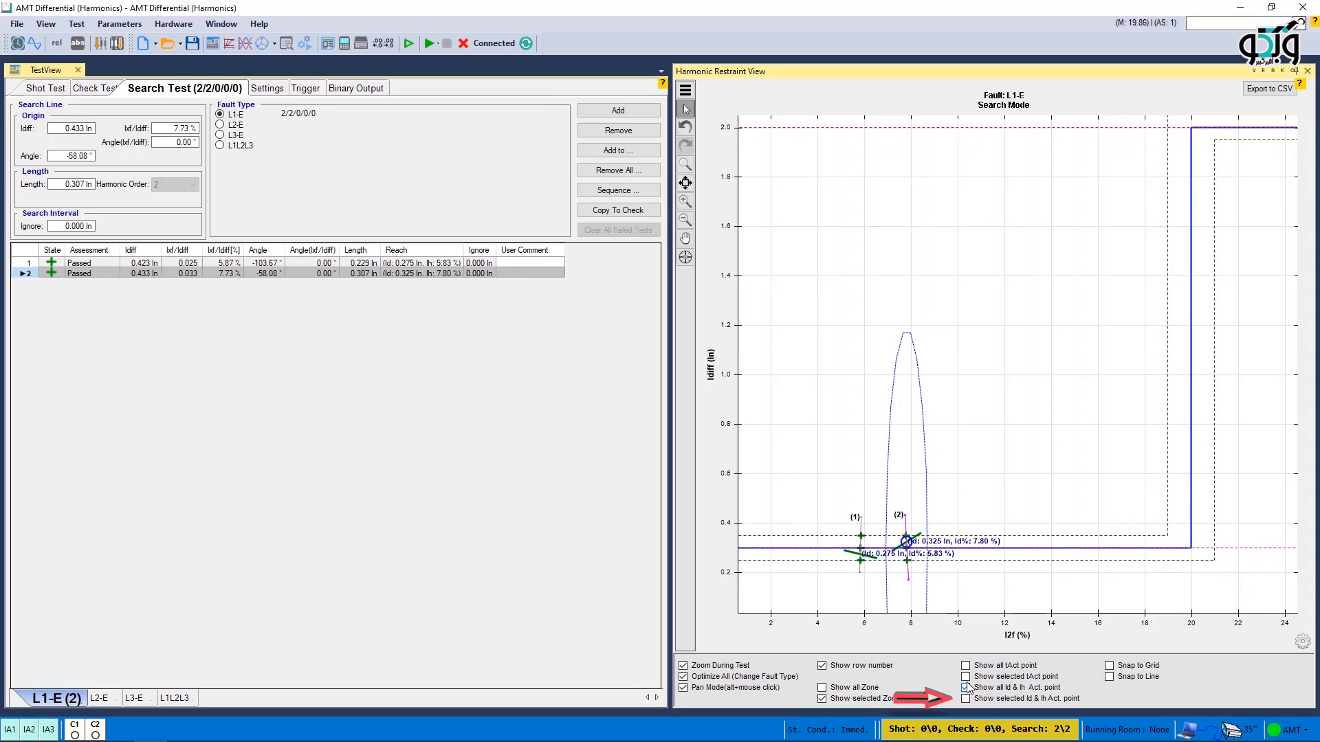
{"action": "left_click", "coordinate": [966, 698]}
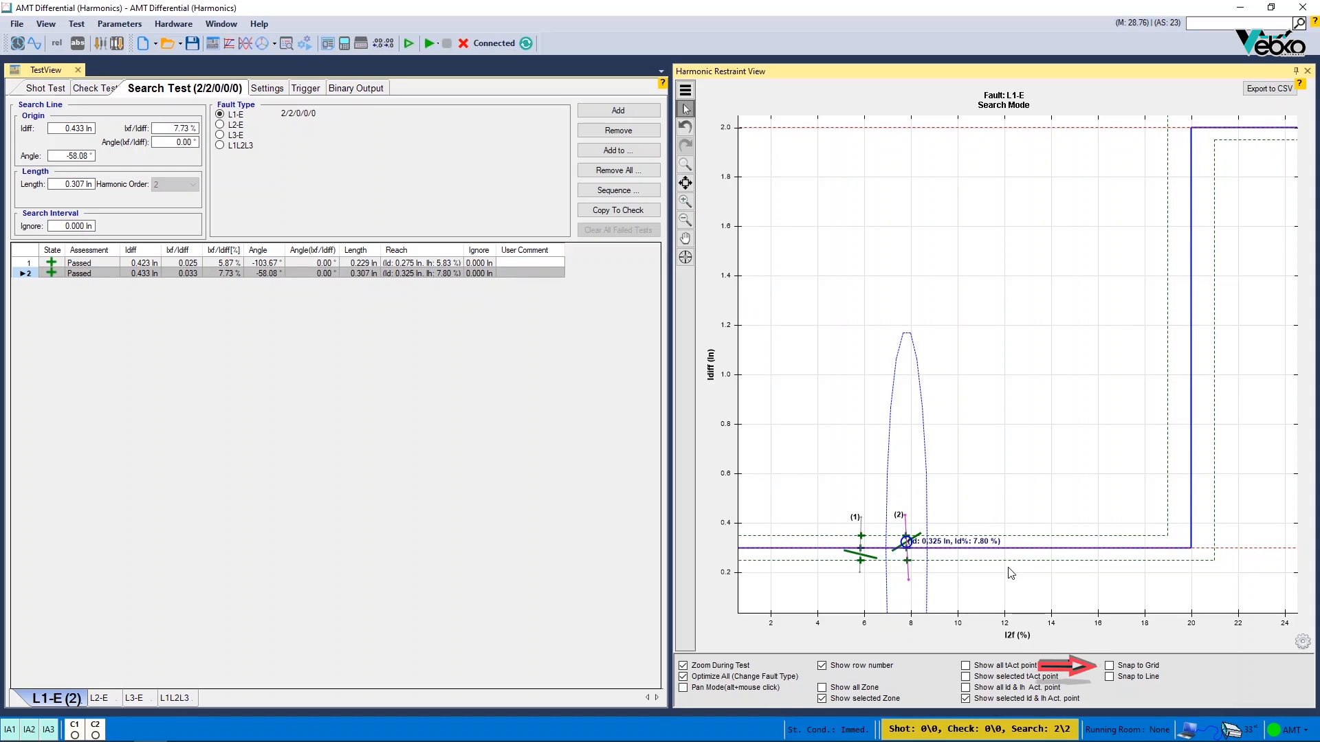
{"action": "left_click", "coordinate": [1110, 665]}
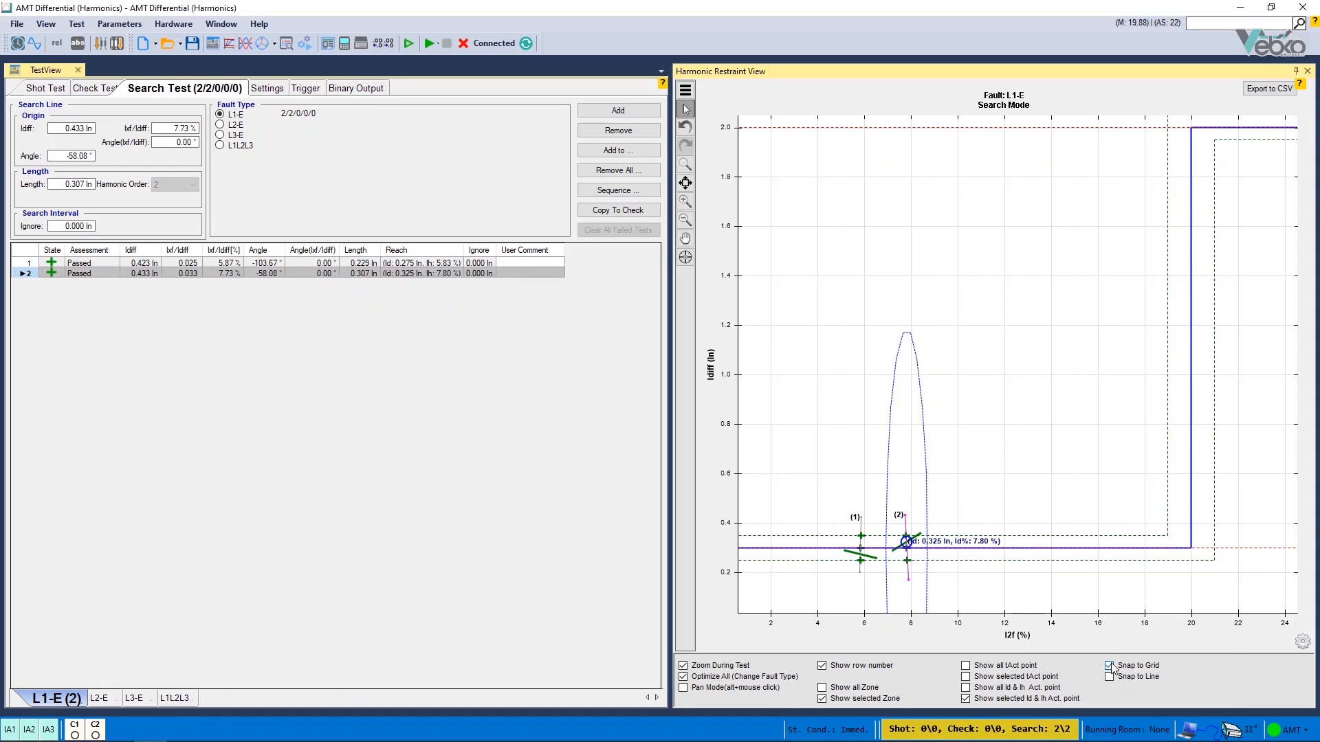